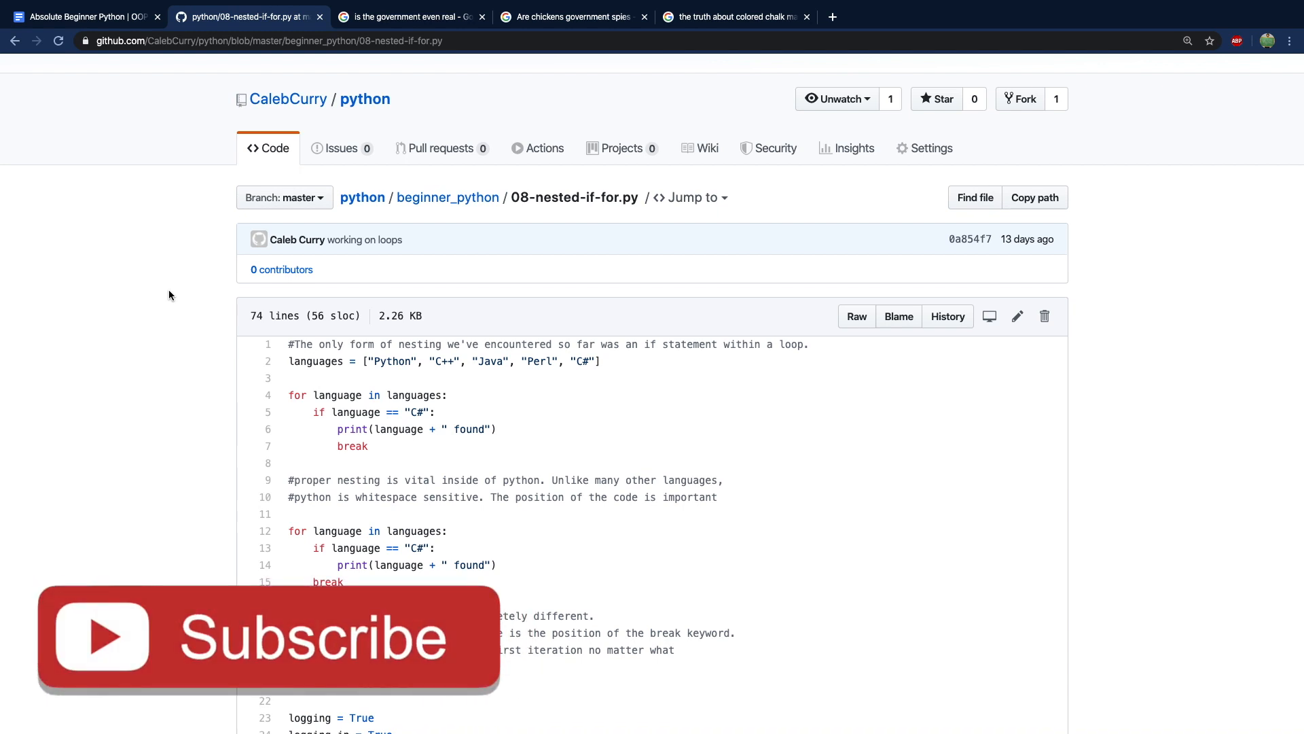
mouse_move(295, 657)
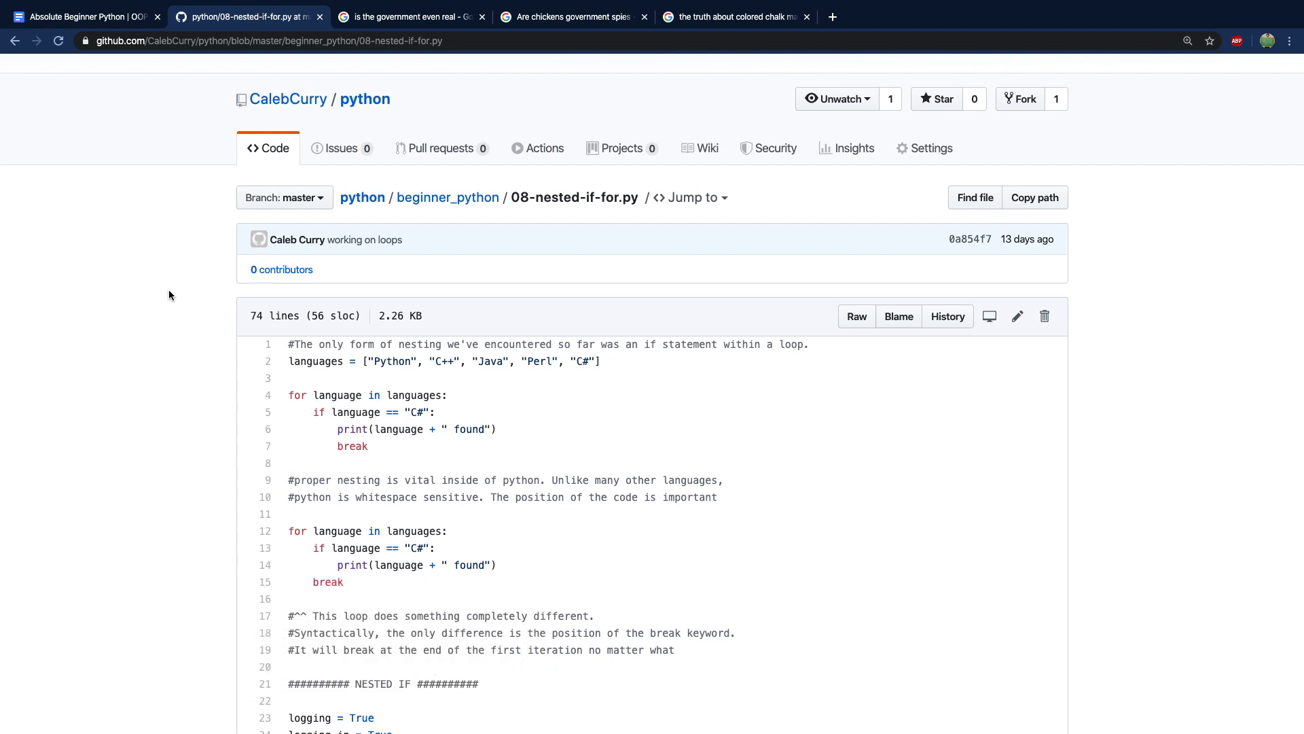
scroll("down", 3)
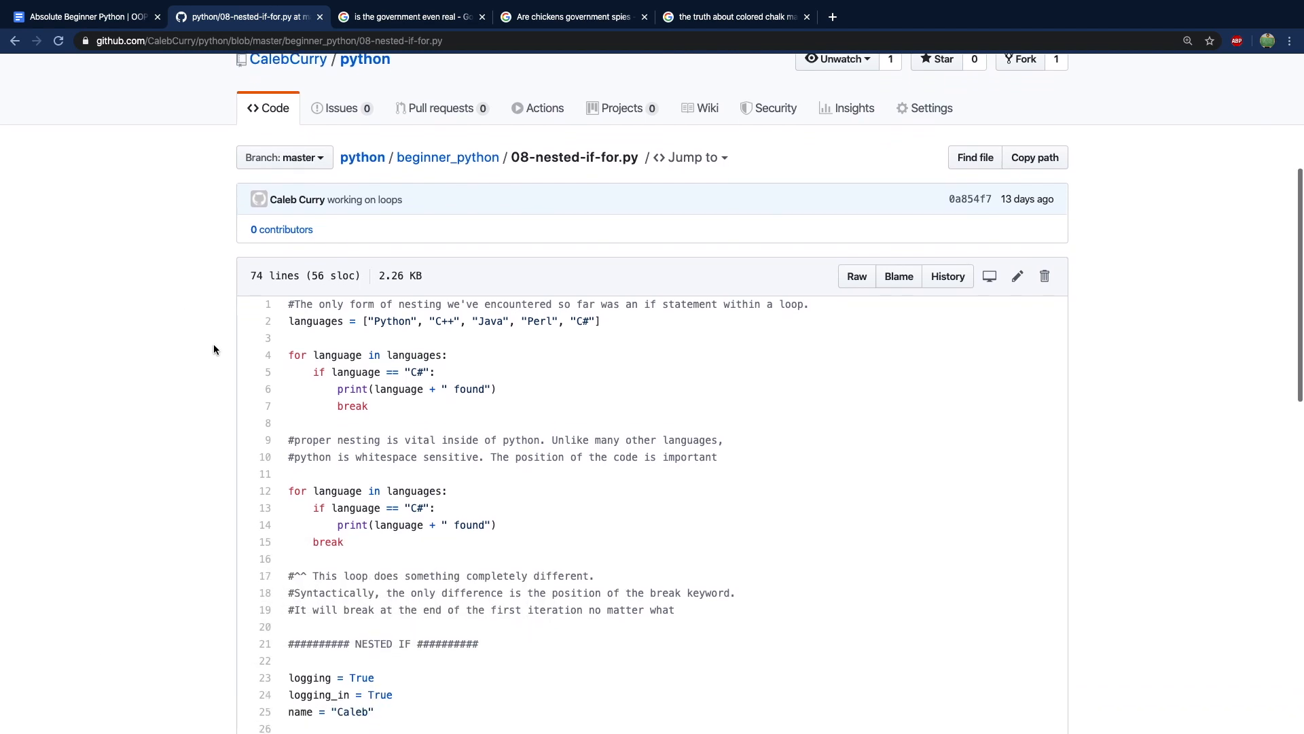
scroll("down", 3)
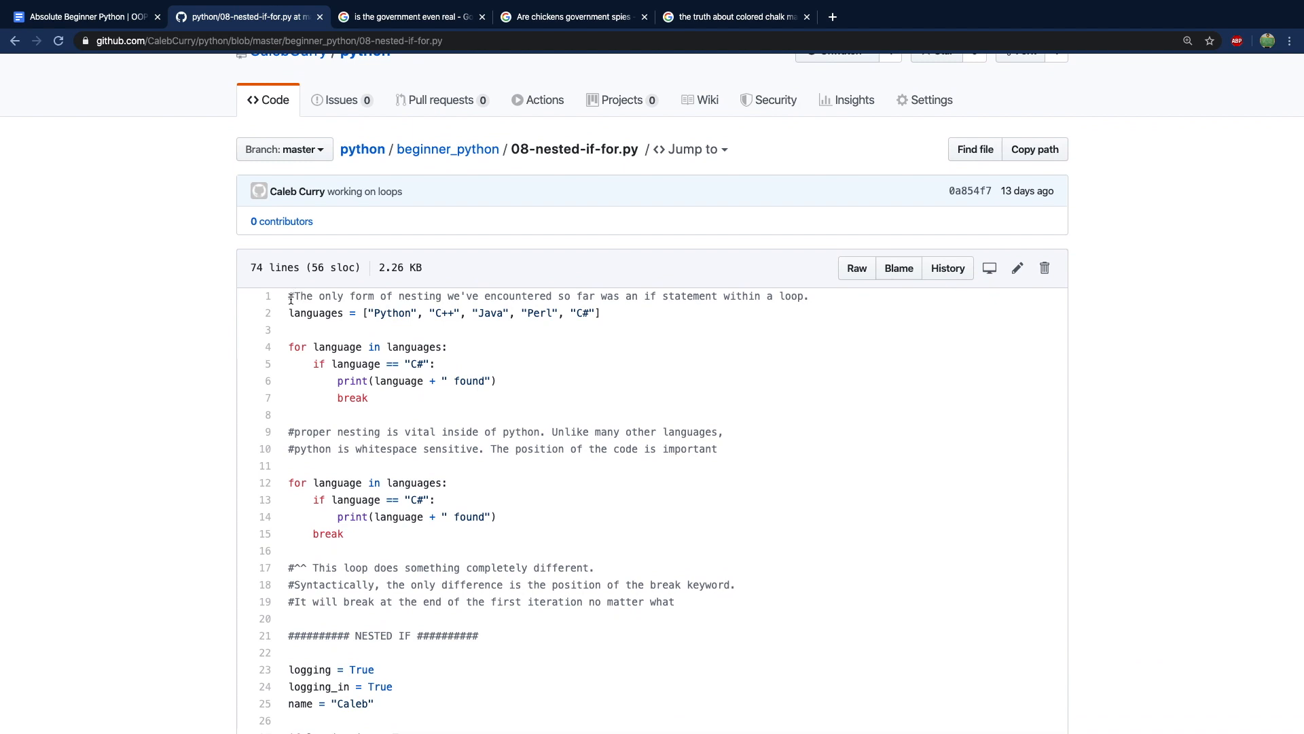
scroll("down", 3)
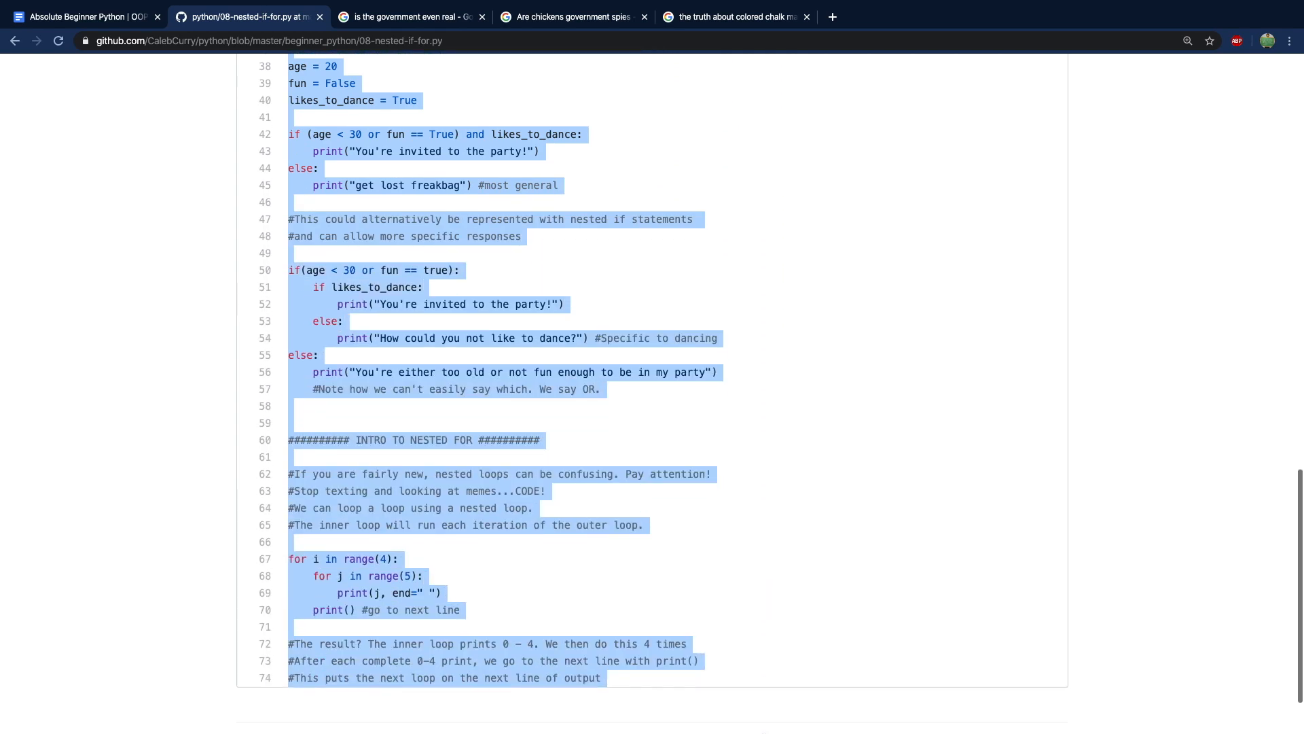
scroll("down", 3)
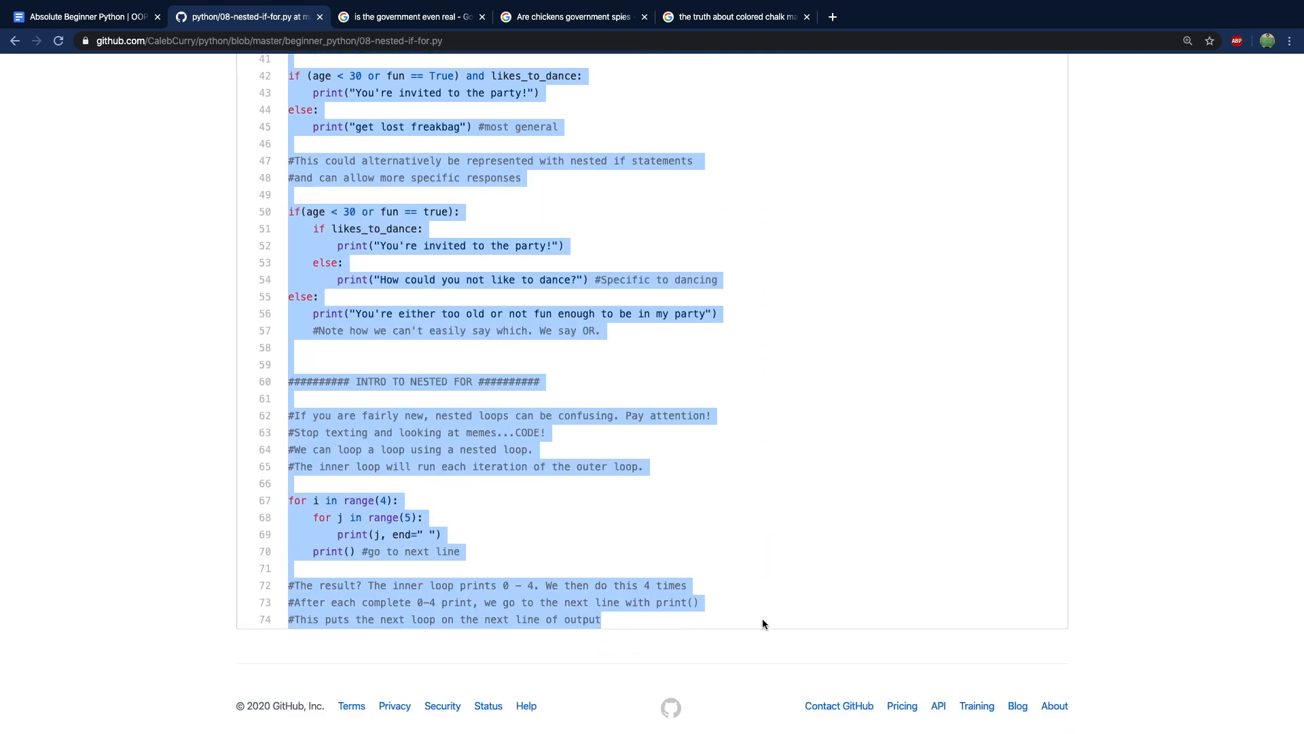